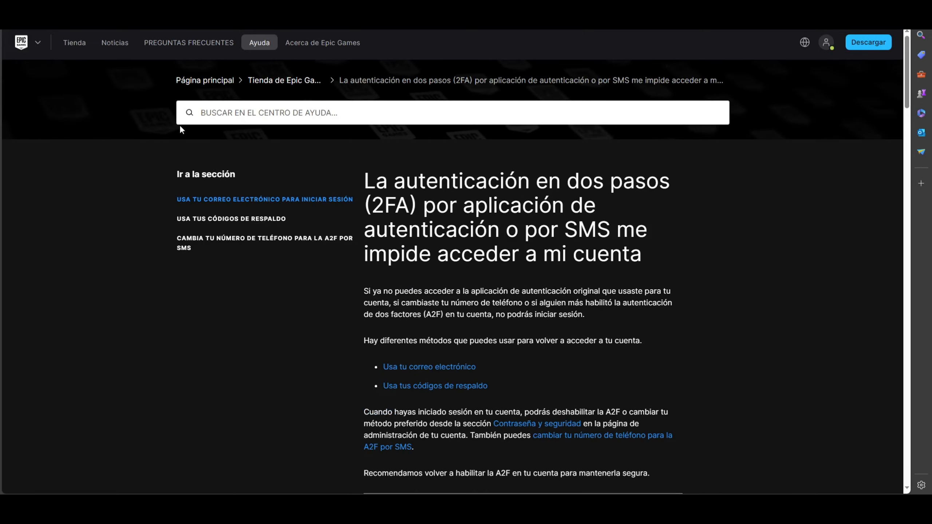
{"action": "mouse_move", "coordinate": [383, 71]}
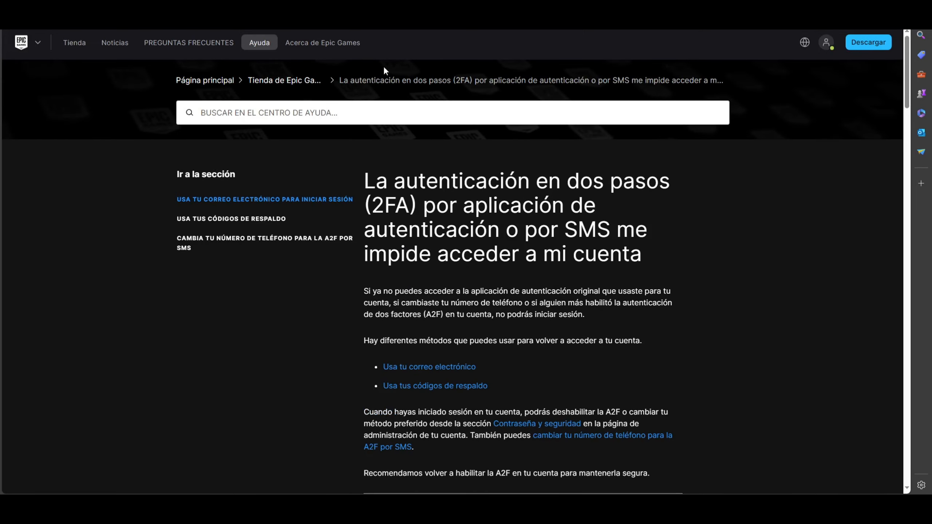
Step: Scroll the 2FA help article down to its 'How do I enable 2FA?' steps
{"action": "scroll", "scroll_direction": "down", "scroll_amount": 3}
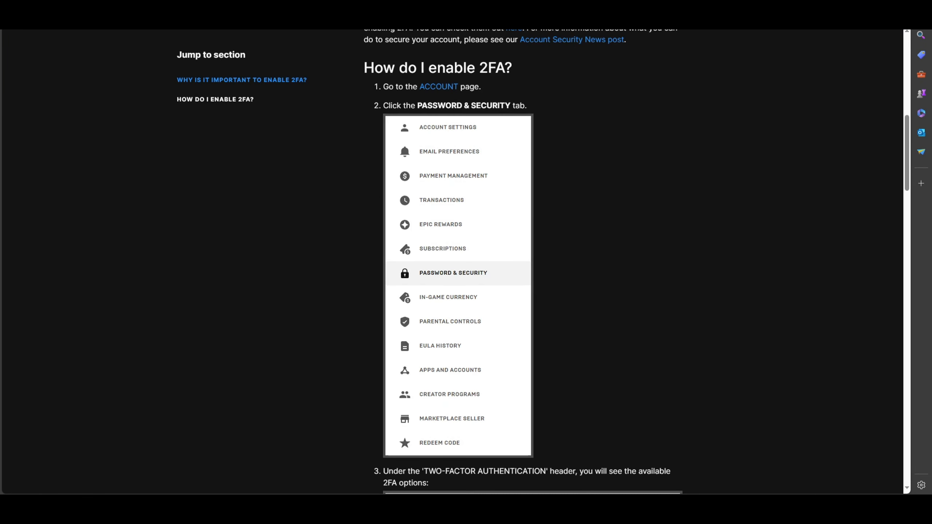
{"action": "scroll", "scroll_direction": "up", "scroll_amount": 3}
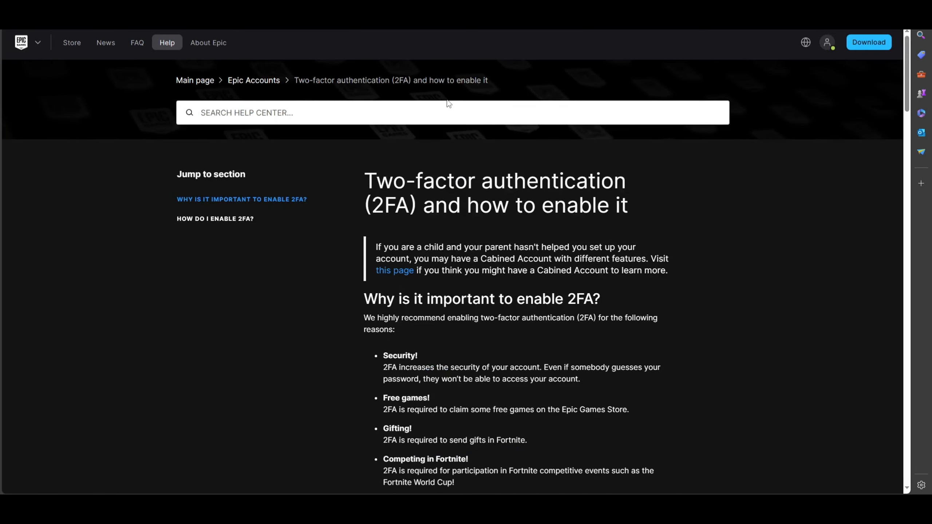
{"action": "scroll", "scroll_direction": "down", "scroll_amount": 3}
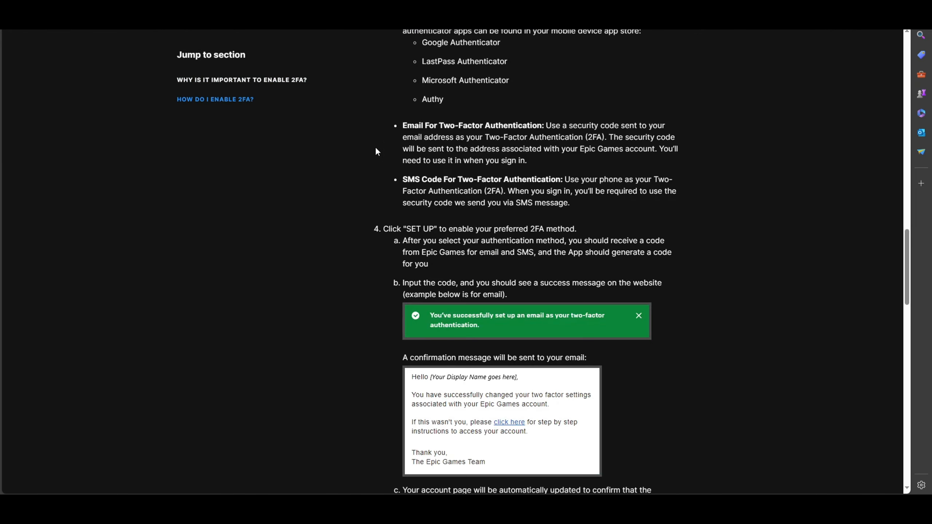
{"action": "scroll", "scroll_direction": "down", "scroll_amount": 3}
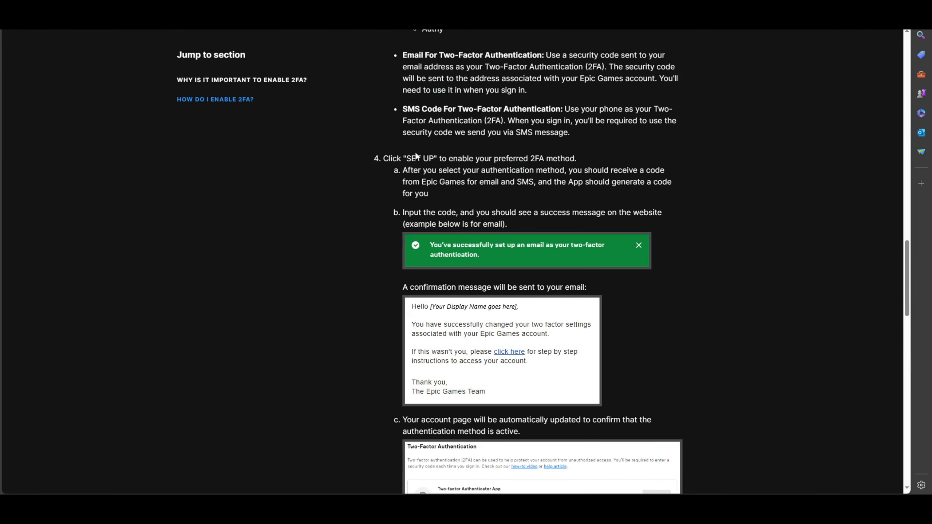
{"action": "scroll", "scroll_direction": "up", "scroll_amount": 3}
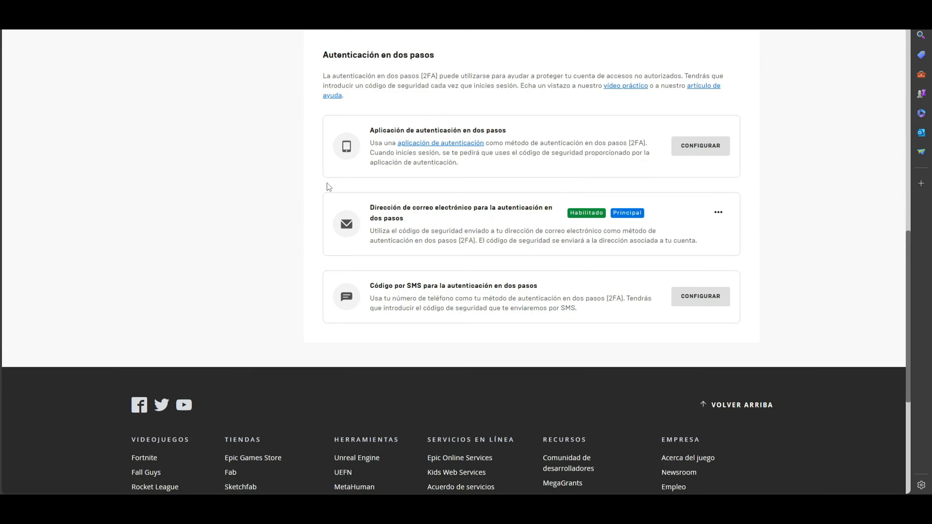
{"action": "mouse_move", "coordinate": [328, 187]}
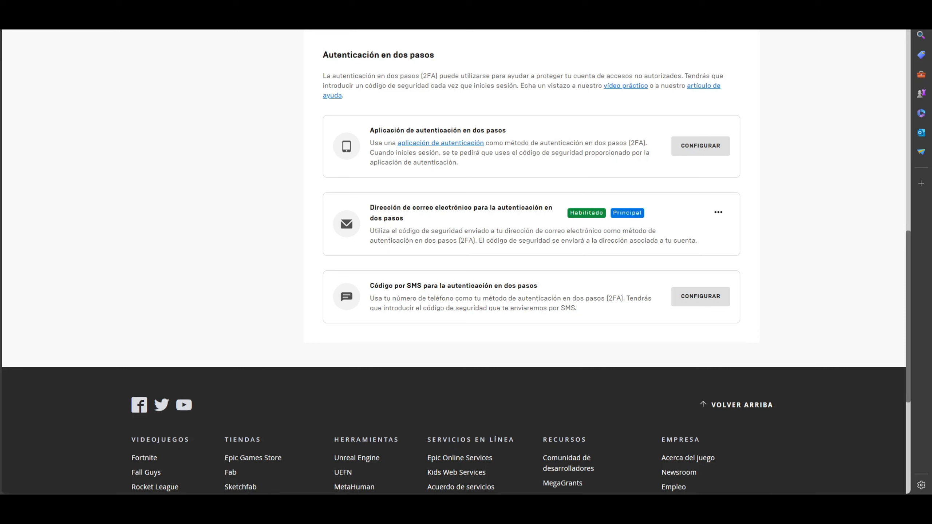
Step: Go from the two-factor authentication section to the Account Settings page
{"action": "left_click", "coordinate": [892, 51]}
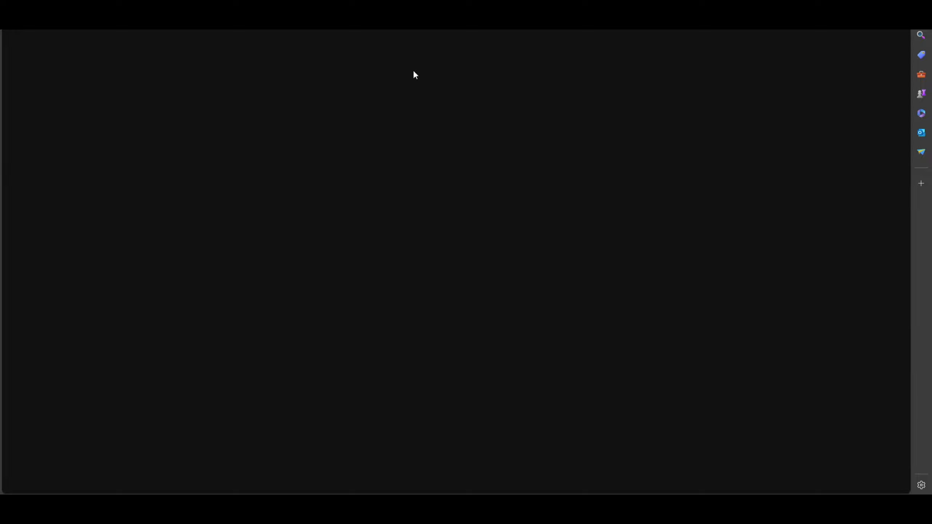
{"action": "mouse_move", "coordinate": [416, 47]}
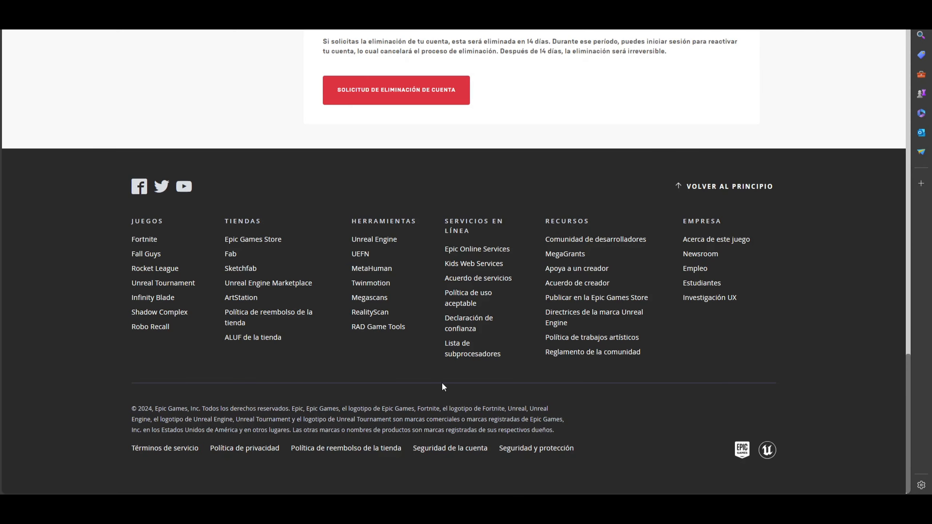
Step: Show Contraseña y seguridad and scroll to the Autenticación de dos factores options
{"action": "scroll", "scroll_direction": "up", "scroll_amount": 3}
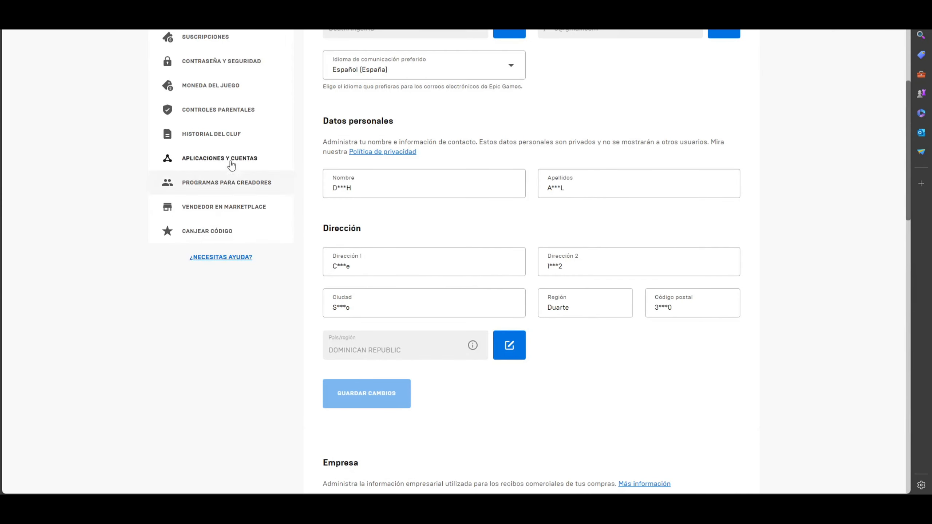
{"action": "left_click", "coordinate": [221, 61]}
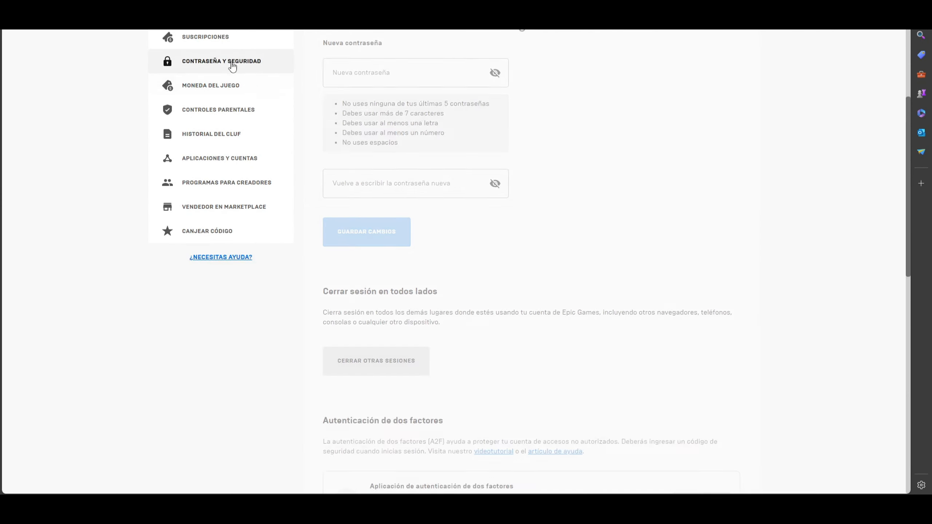
{"action": "scroll", "scroll_direction": "down", "scroll_amount": 3}
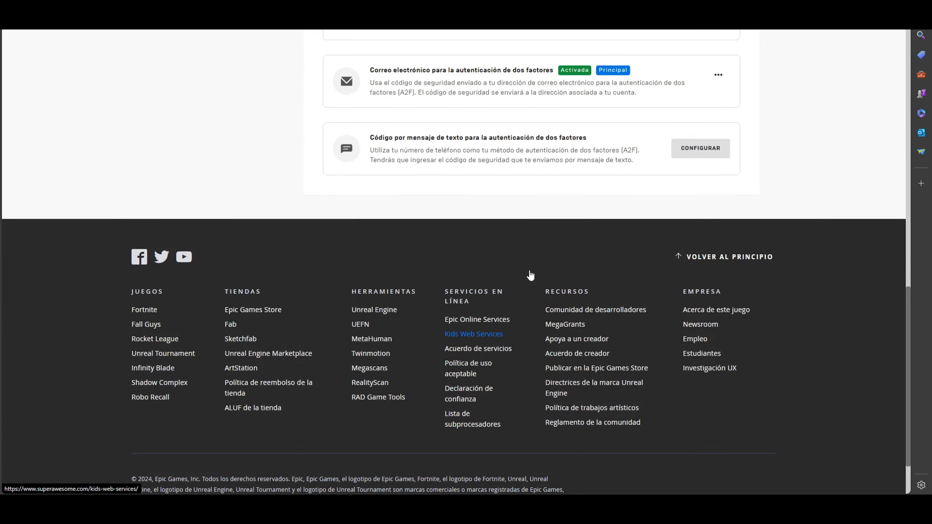
{"action": "scroll", "scroll_direction": "down", "scroll_amount": 3}
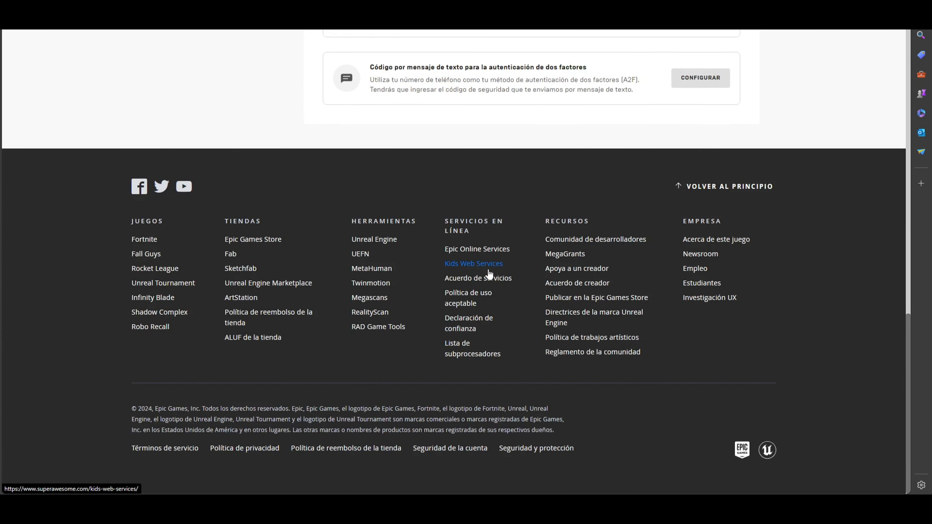
{"action": "mouse_move", "coordinate": [341, 325]}
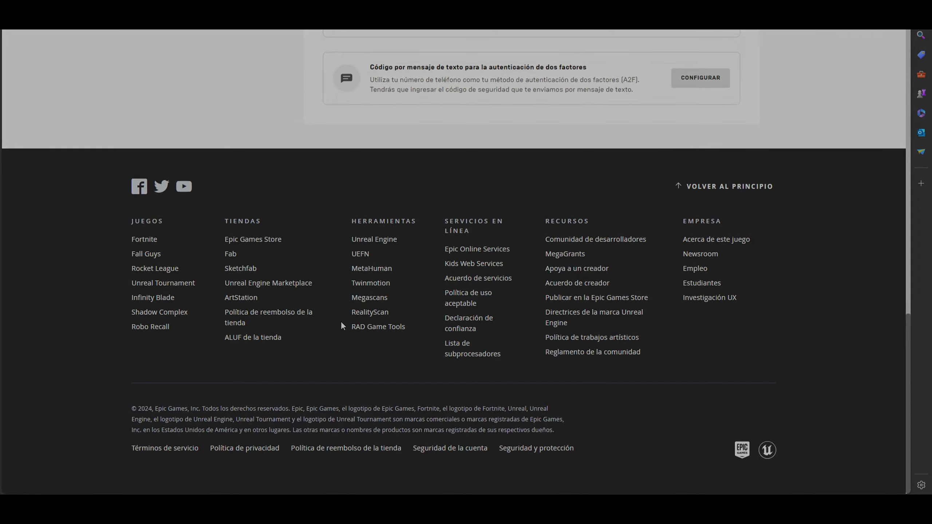